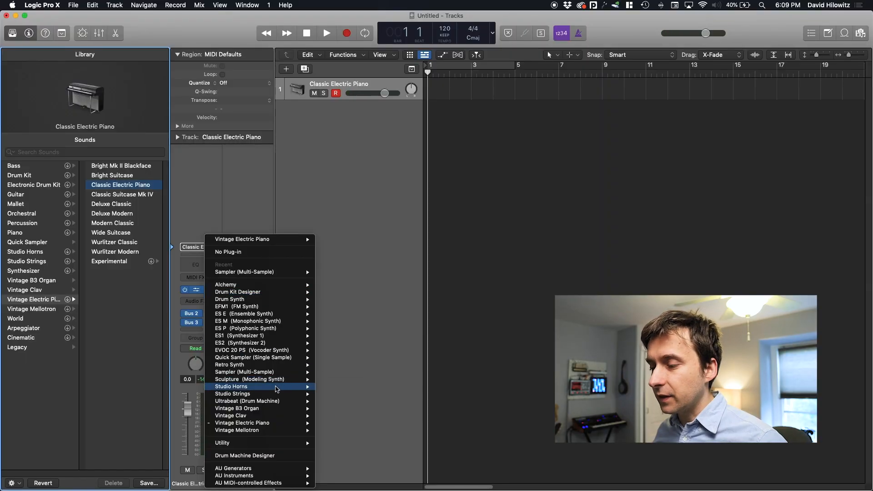
{"action": "mouse_move", "coordinate": [253, 357]}
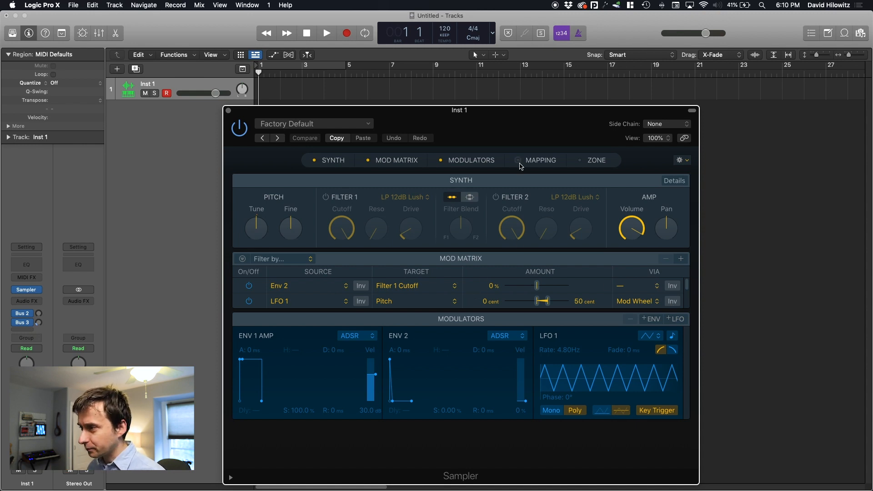
Show the Mapping section, then load the BVS swell WAVs from SFZ > Samples into the Sampler
{"action": "left_click", "coordinate": [538, 160]}
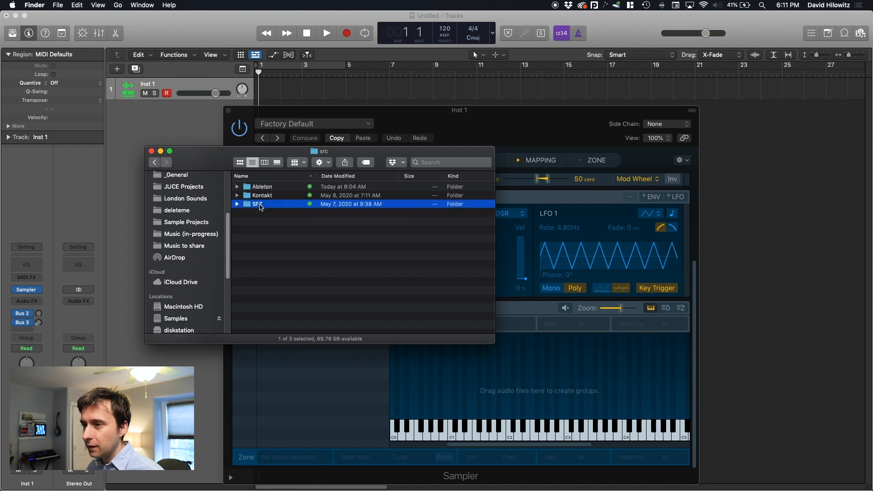
{"action": "double_click", "coordinate": [256, 204]}
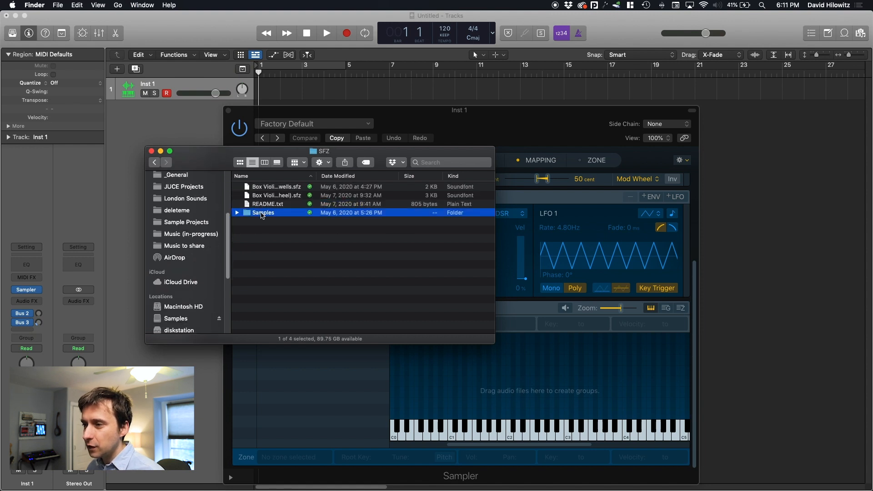
{"action": "double_click", "coordinate": [263, 213]}
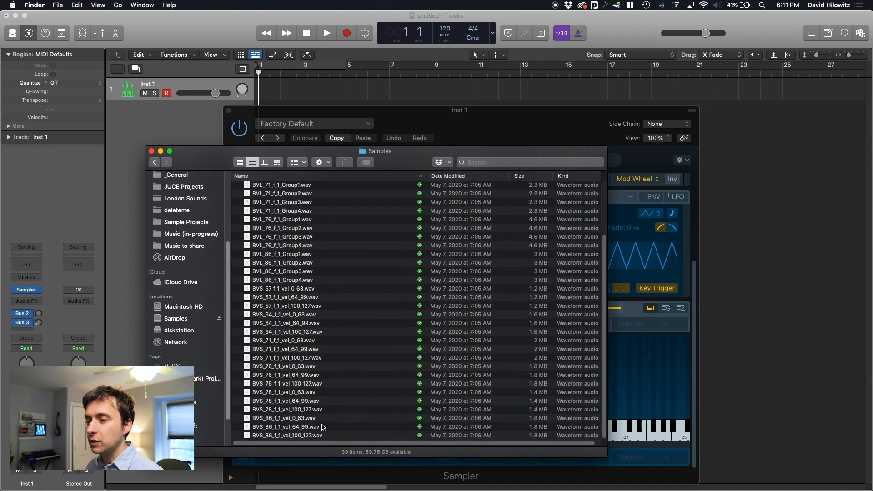
{"action": "left_click", "coordinate": [287, 435]}
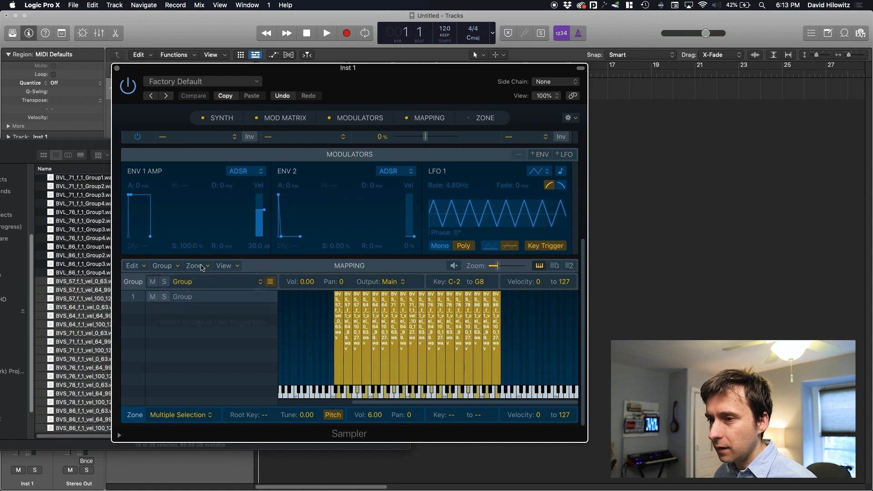
Automap the swell zones using pitch detection from the Zone menu
{"action": "left_click", "coordinate": [195, 266]}
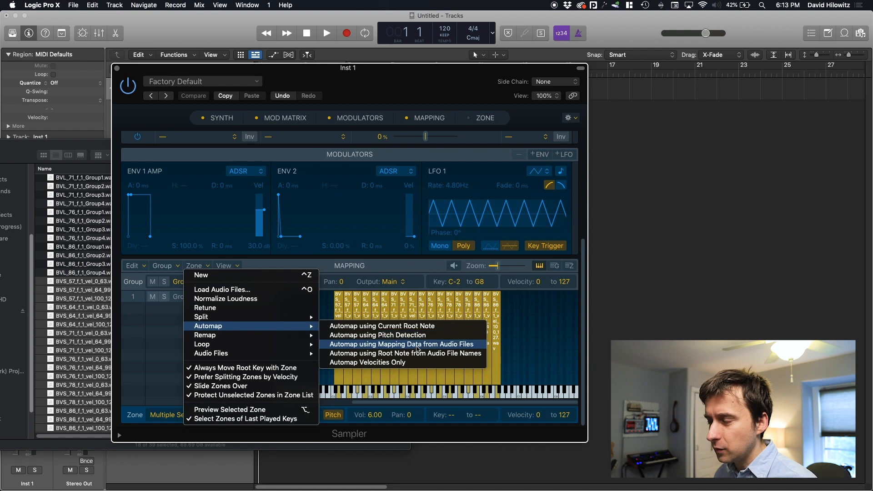
{"action": "mouse_move", "coordinate": [377, 335]}
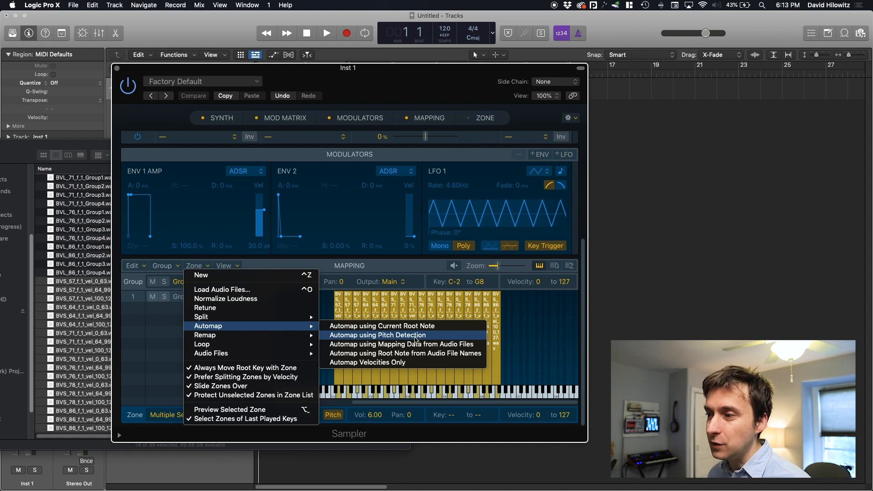
{"action": "left_click", "coordinate": [381, 334]}
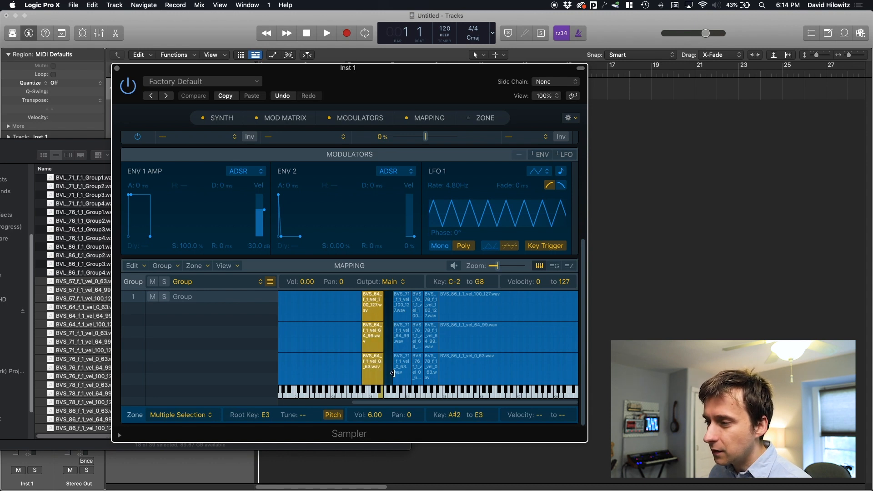
{"action": "left_click", "coordinate": [400, 334]}
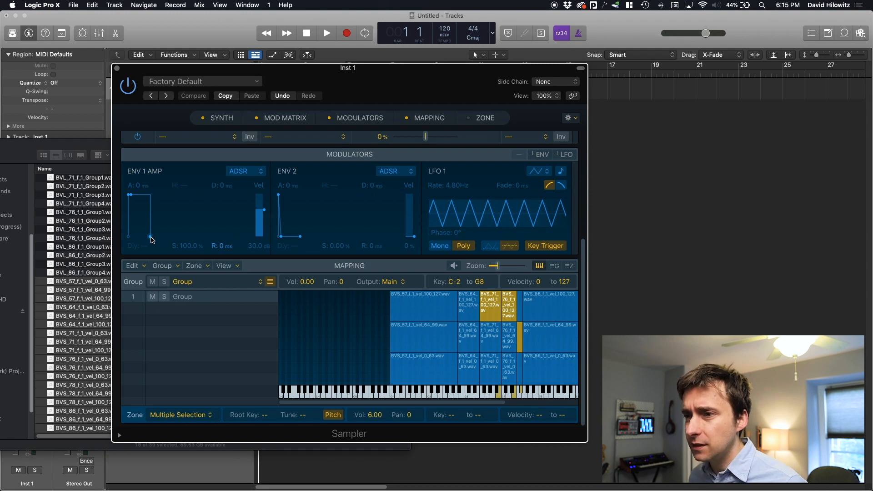
Drag the ENV 1 AMP release handle until R reads about 3001 ms
{"action": "left_click_drag", "start_coordinate": [150, 236], "coordinate": [182, 236]}
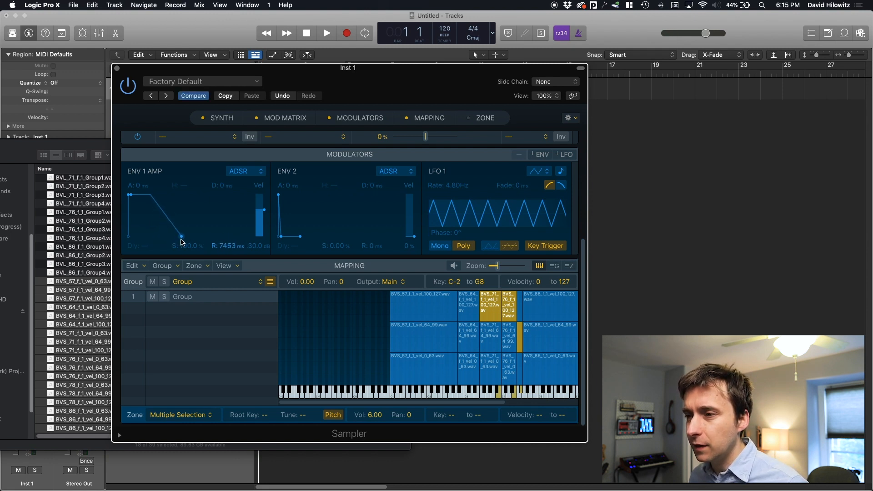
{"action": "left_click_drag", "start_coordinate": [181, 234], "coordinate": [175, 240]}
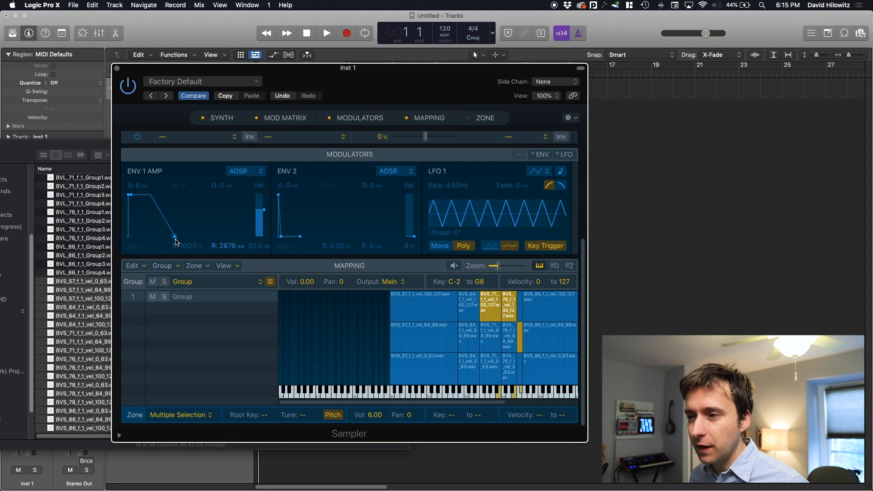
{"action": "left_click_drag", "start_coordinate": [174, 237], "coordinate": [176, 235]}
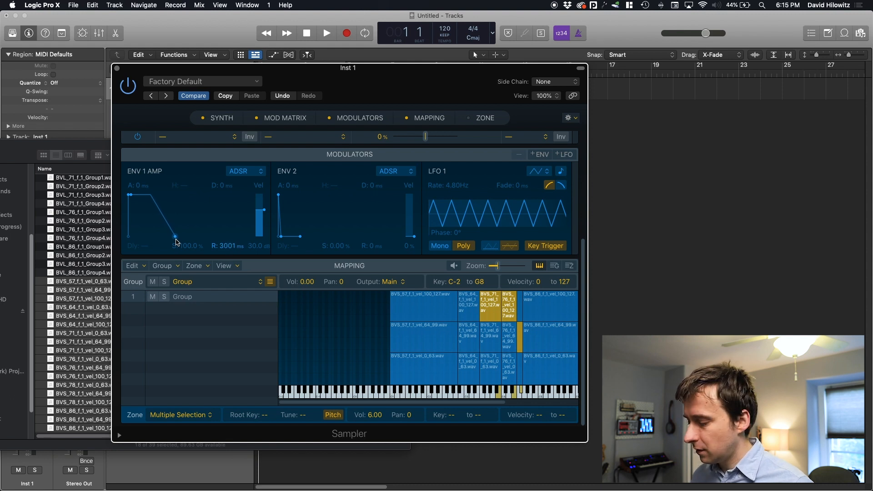
{"action": "left_click", "coordinate": [221, 118]}
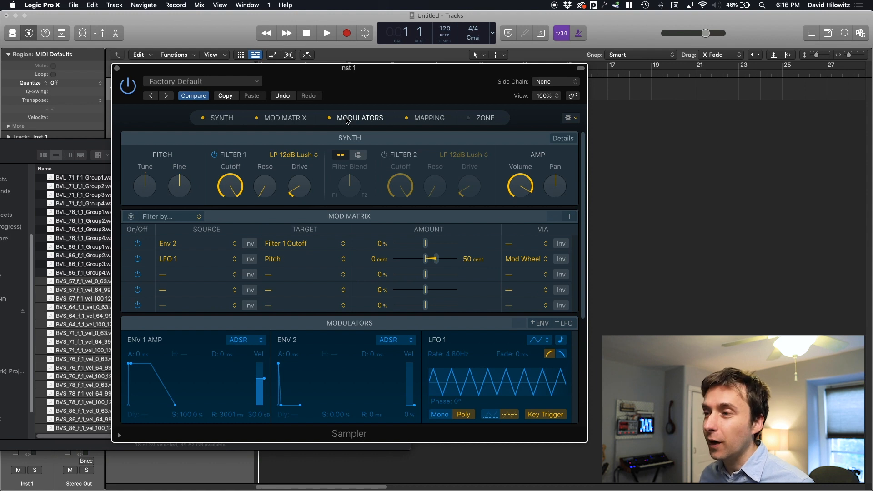
Recheck the envelopes and zone mapping, then open the Sampler's settings pop-up menu
{"action": "left_click", "coordinate": [428, 117]}
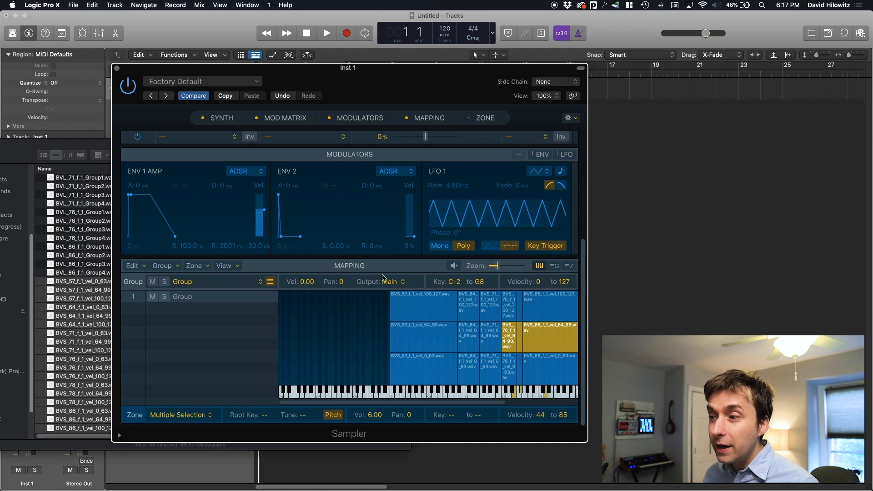
{"action": "mouse_move", "coordinate": [382, 306]}
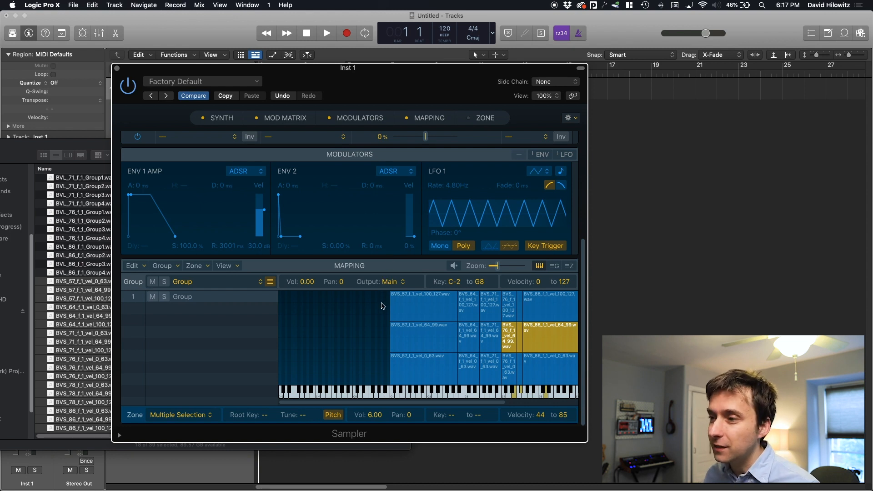
{"action": "left_click", "coordinate": [508, 366]}
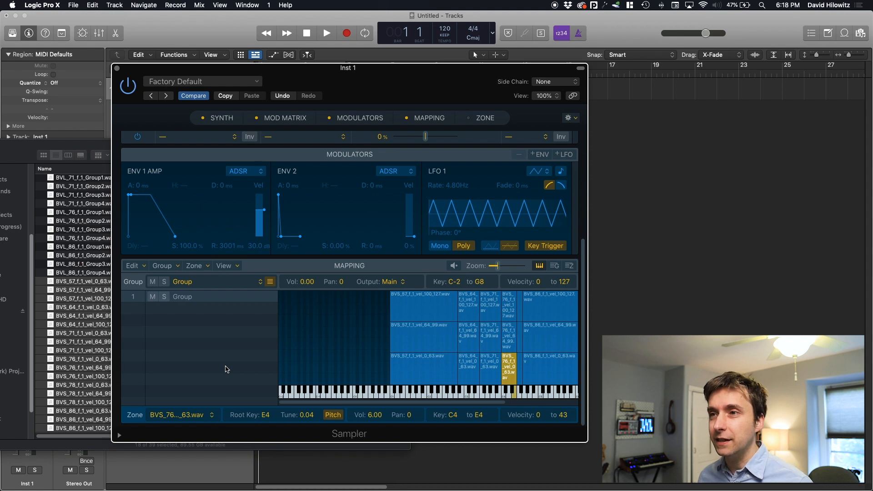
{"action": "left_click", "coordinate": [202, 81]}
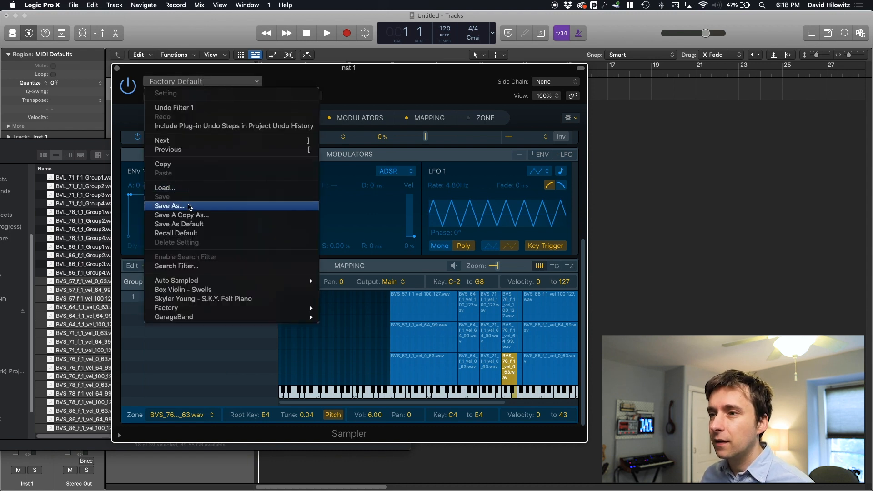
Save As 'Box Violin - Swells' on the Desktop with audio data included
{"action": "left_click", "coordinate": [169, 206]}
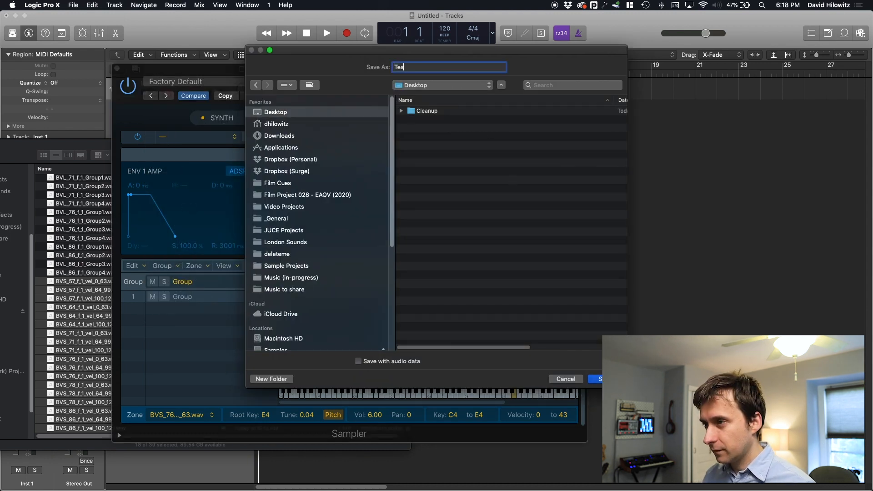
{"action": "left_click", "coordinate": [359, 361]}
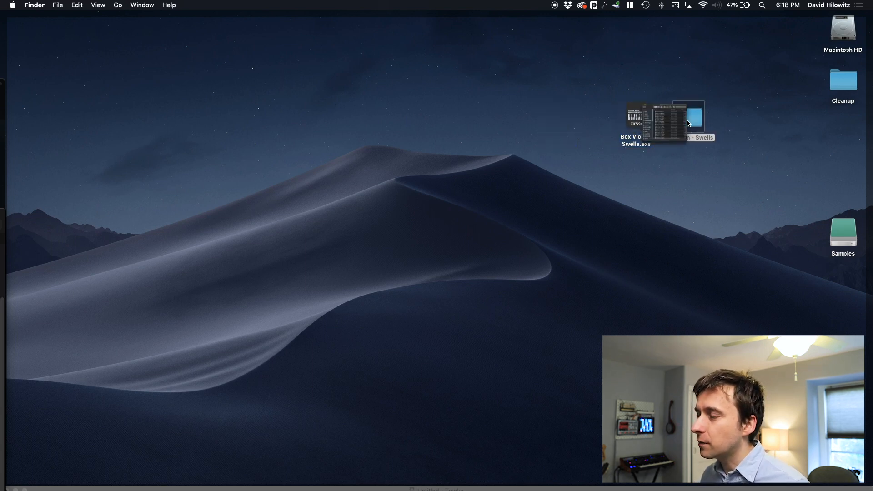
Open the Desktop 'Box Violin - Swells' folder and reposition its Finder window
{"action": "double_click", "coordinate": [688, 117]}
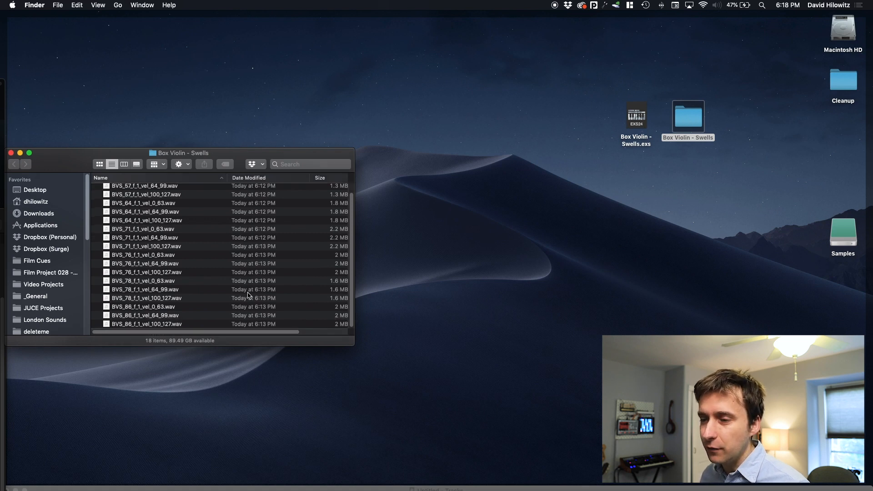
{"action": "left_click_drag", "start_coordinate": [179, 153], "coordinate": [228, 150]}
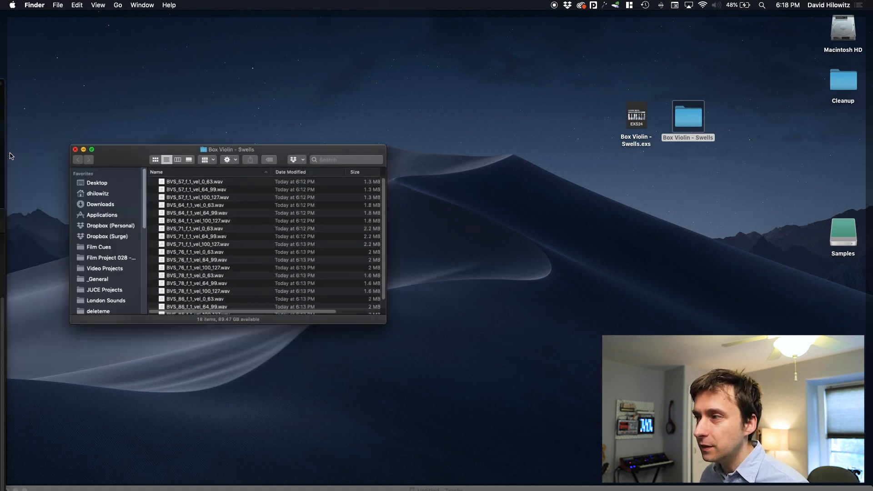